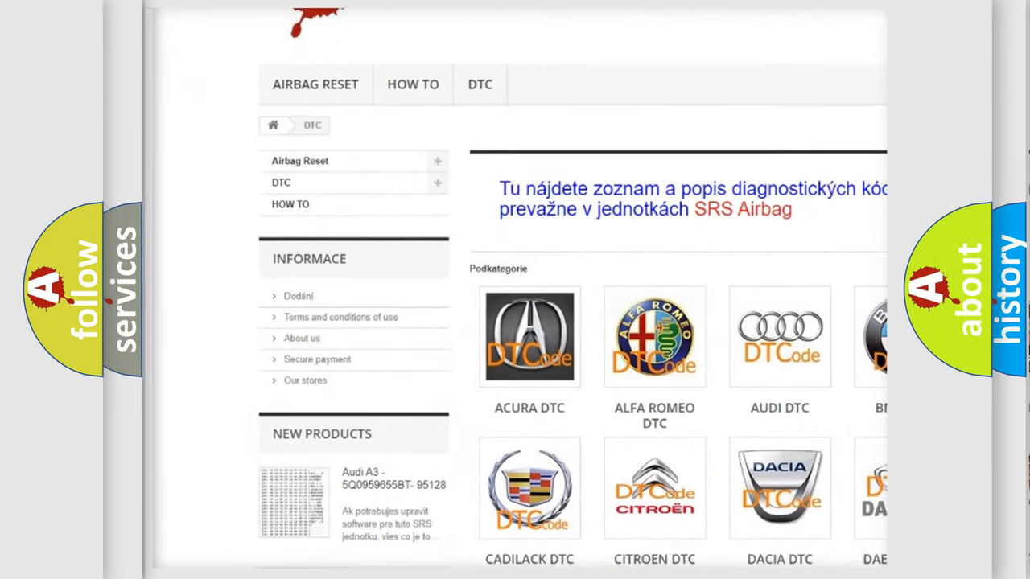
pyautogui.scroll(-3)
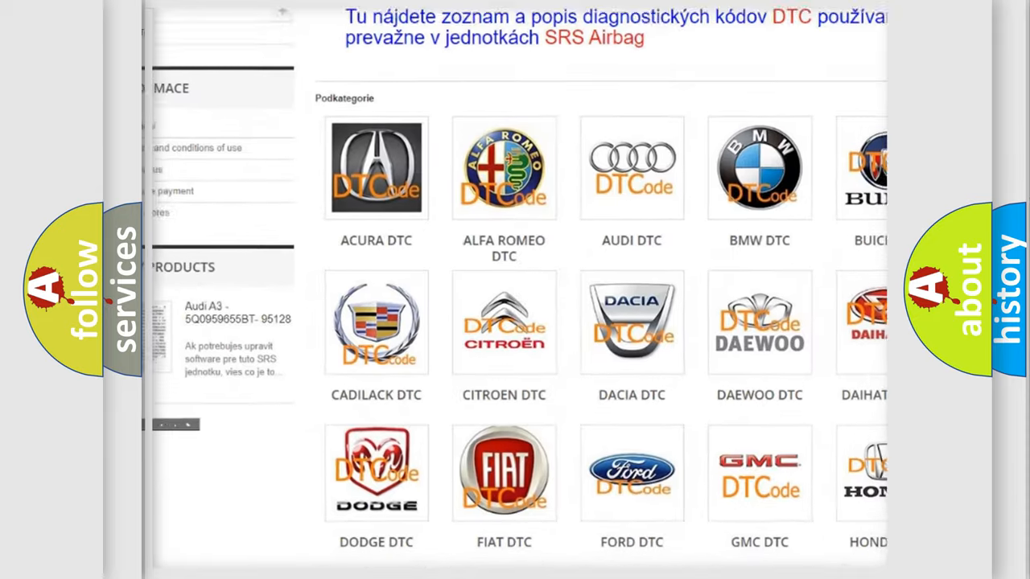
pyautogui.scroll(-3)
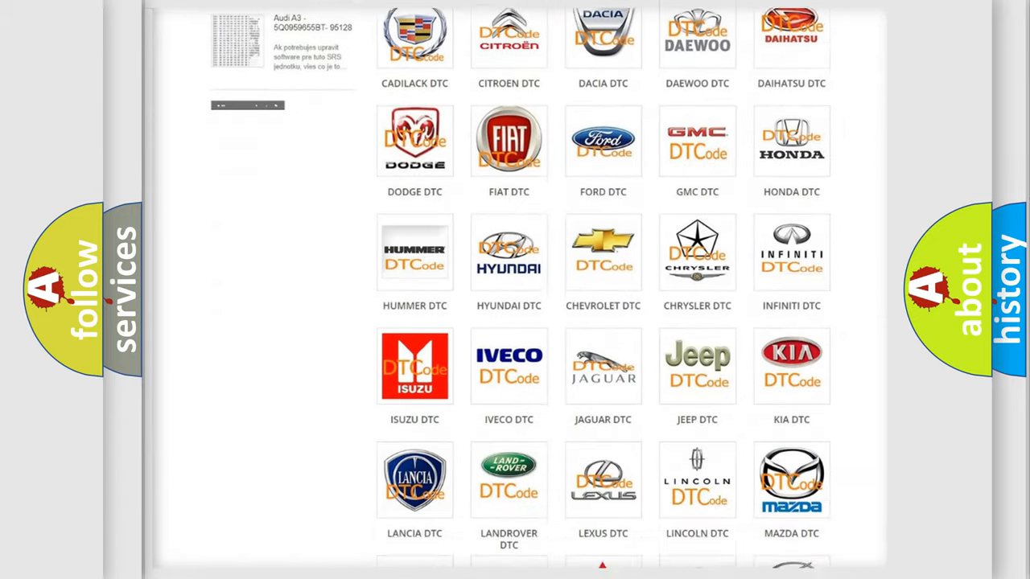
pyautogui.scroll(-3)
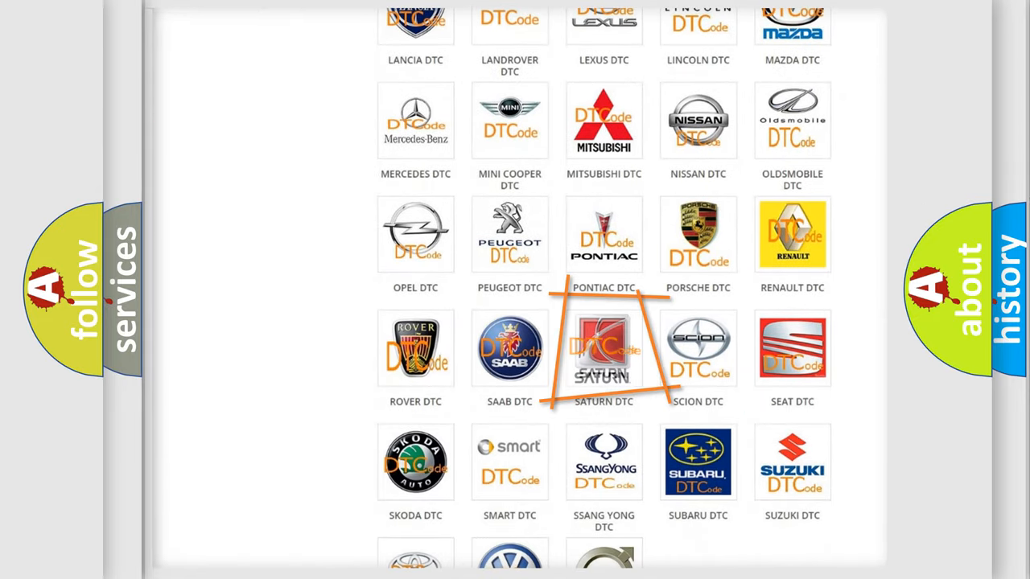